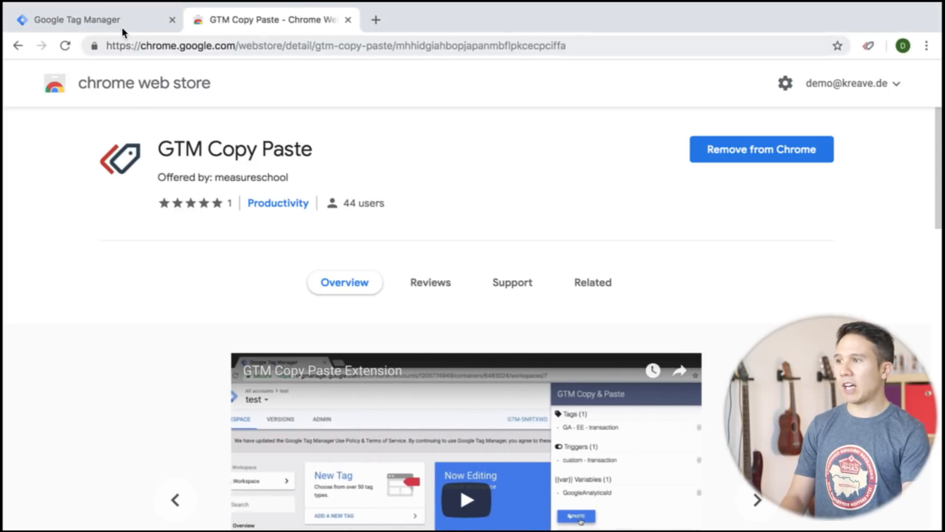
# Sign in to GTM Copy Paste with the Demo Account and allow measureschool.com Tag Manager access.
pyautogui.click(79, 20)
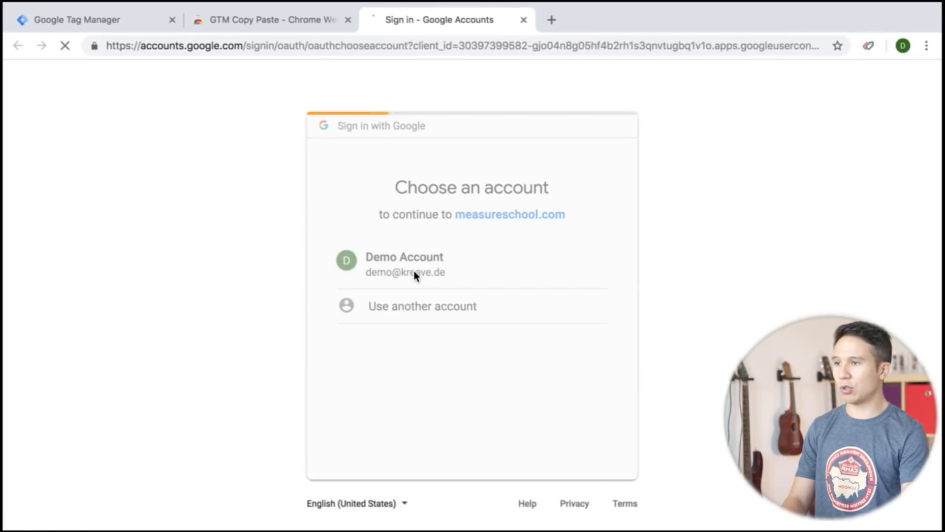
pyautogui.click(404, 263)
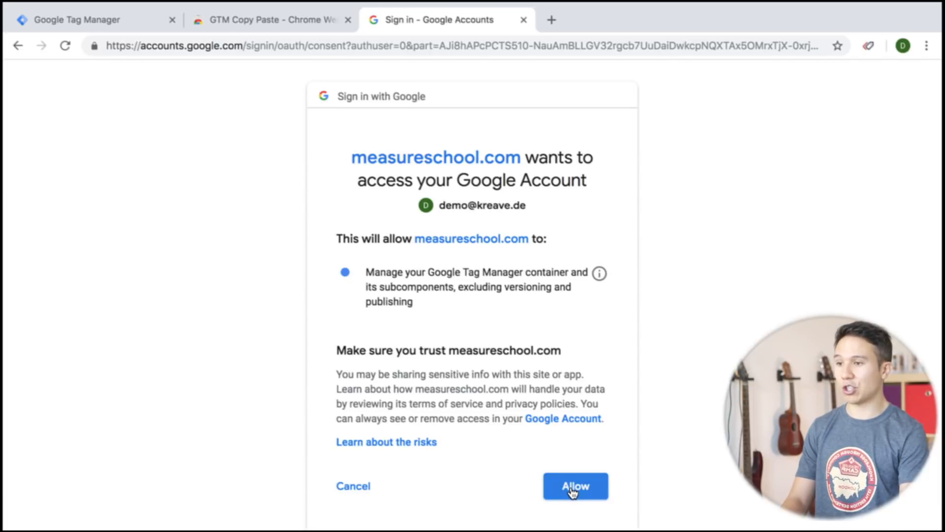
pyautogui.click(576, 486)
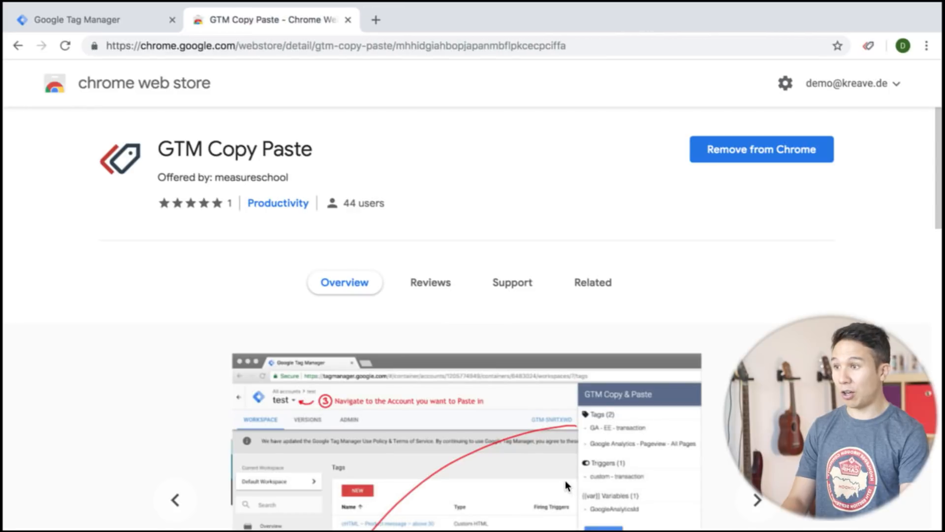
# Add the FB - Event - Add To Cart tag to GTM Copy/Paste and check the extension list.
pyautogui.click(74, 20)
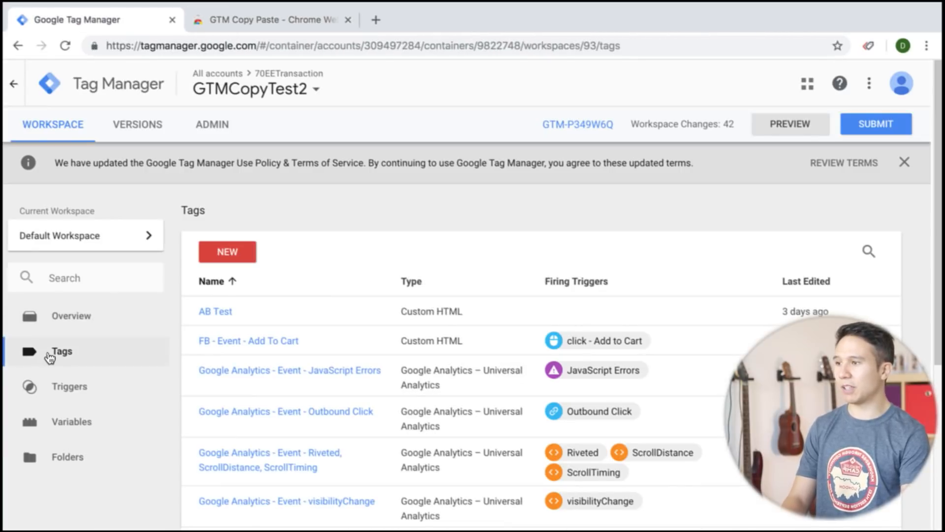
pyautogui.rightClick(228, 341)
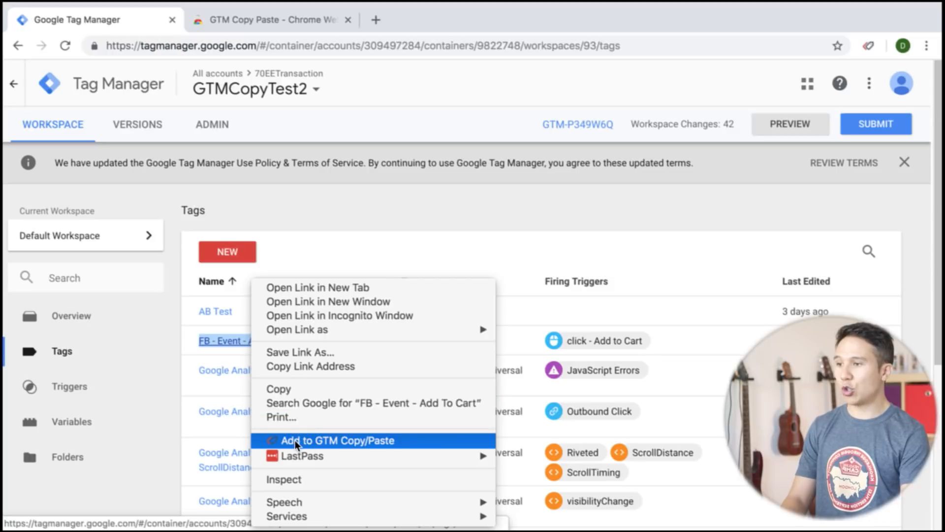
pyautogui.click(338, 440)
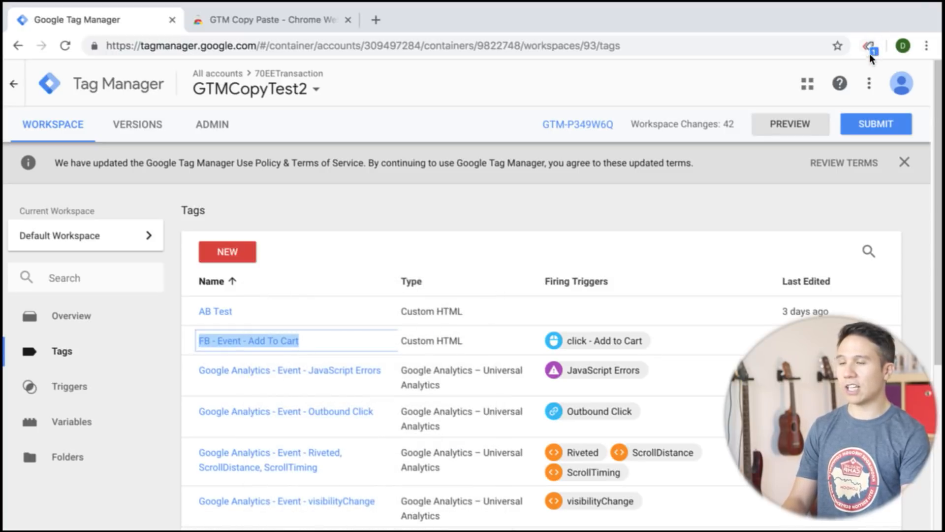
pyautogui.moveTo(868, 44)
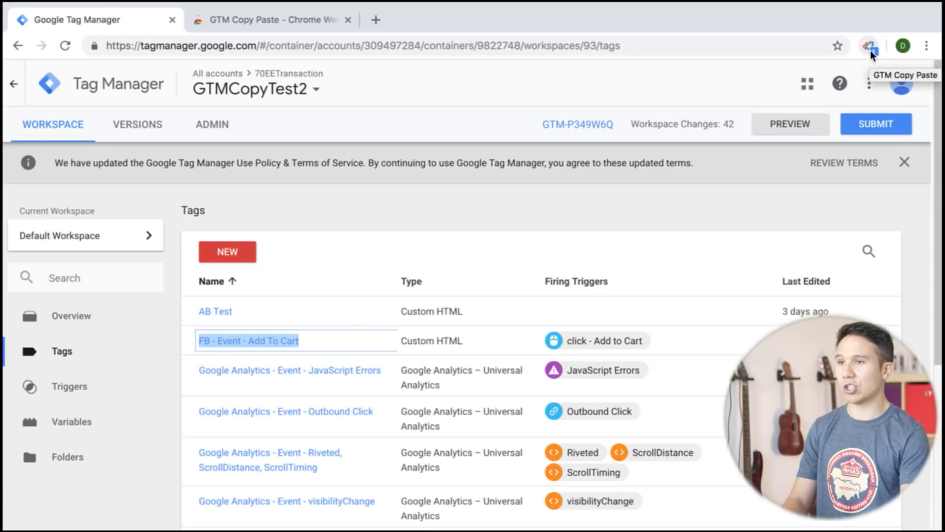
pyautogui.click(870, 45)
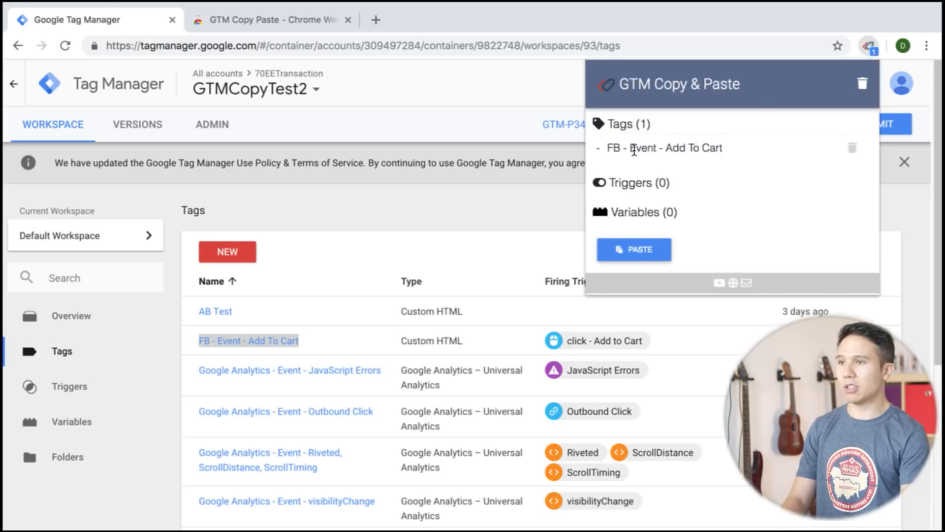
pyautogui.moveTo(615, 160)
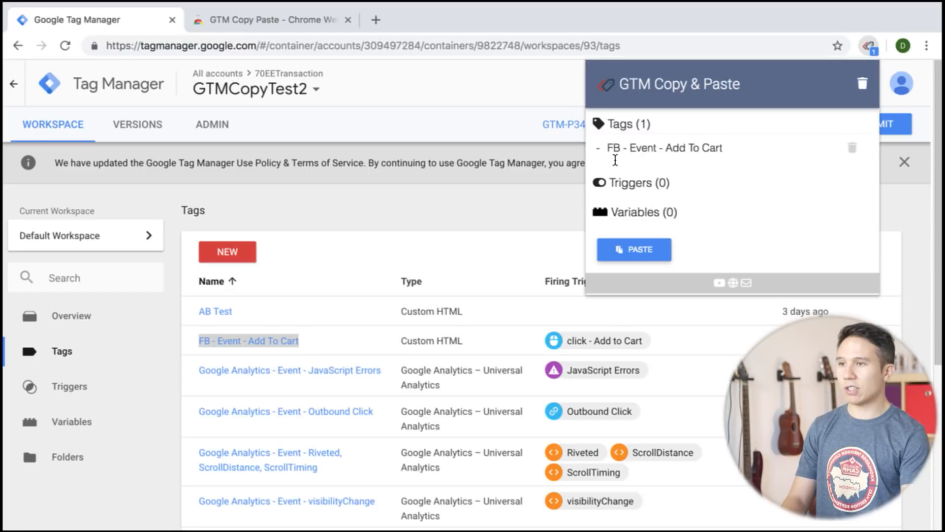
pyautogui.moveTo(664, 162)
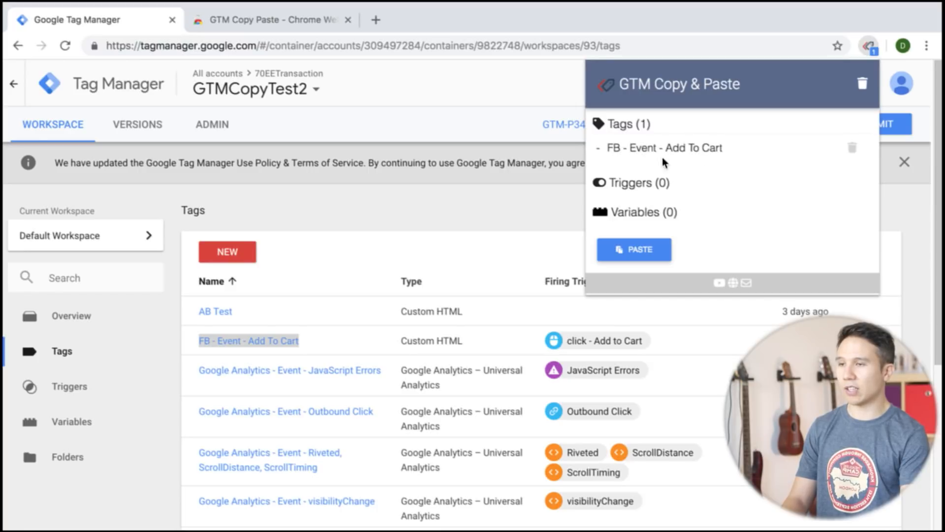
pyautogui.moveTo(535, 241)
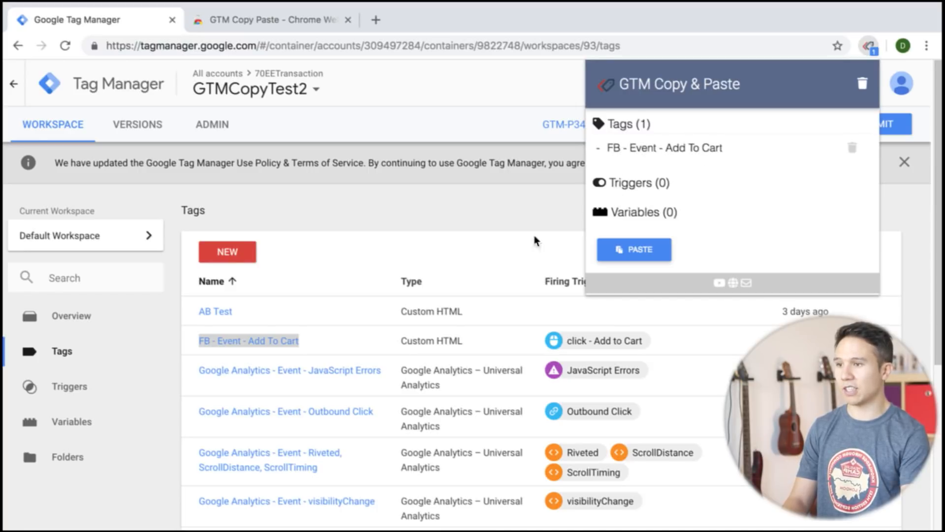
# Add the click - Add to Cart trigger and dlv - Email variable to the copy list.
pyautogui.click(69, 387)
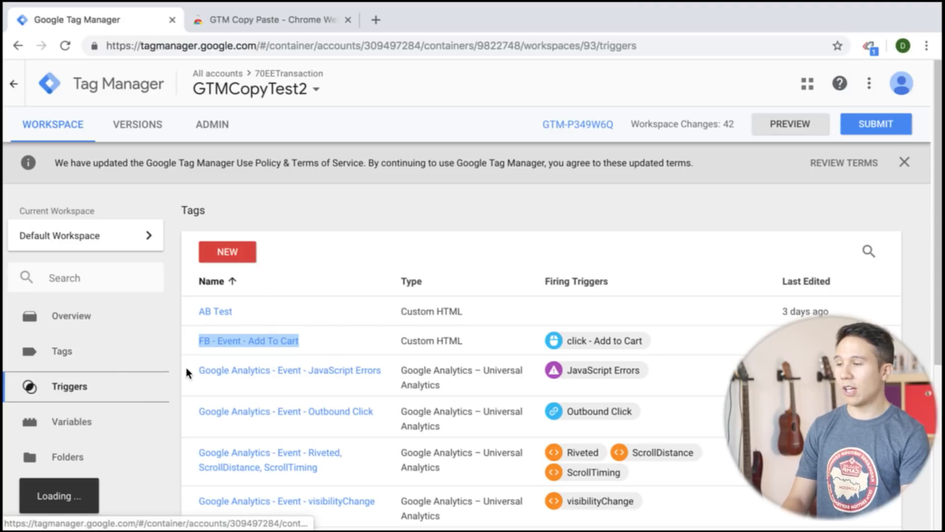
pyautogui.click(69, 387)
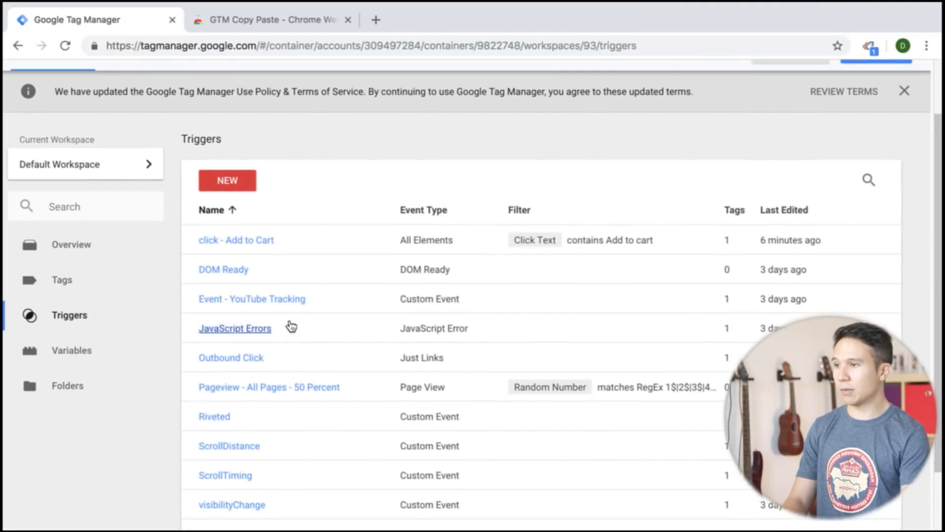
pyautogui.rightClick(236, 240)
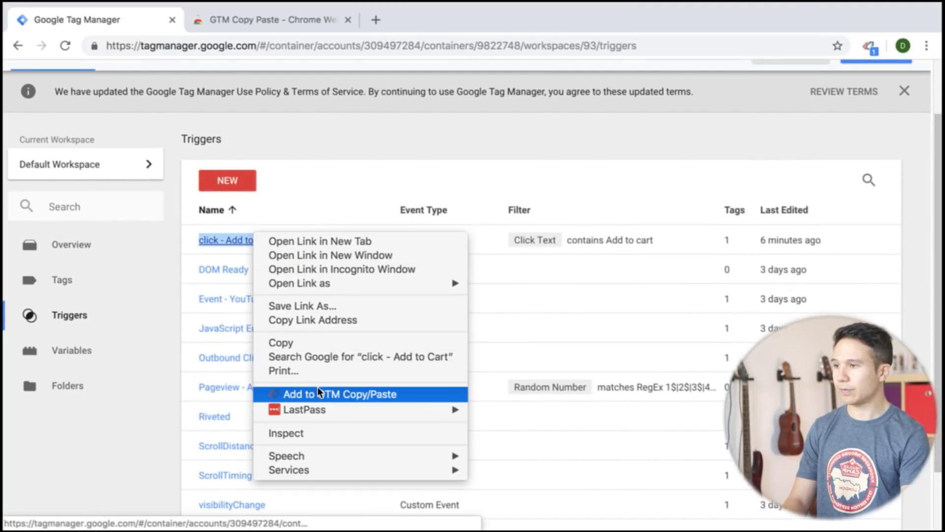
pyautogui.click(71, 350)
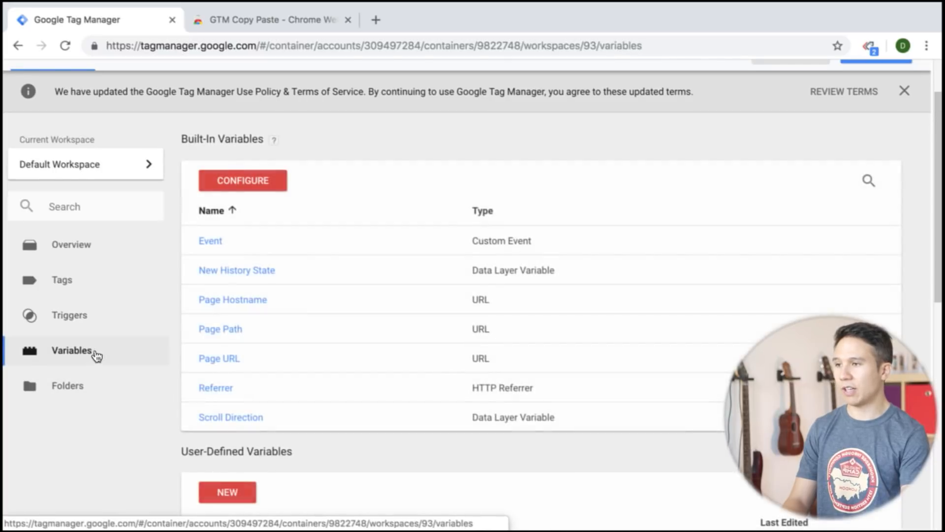
pyautogui.rightClick(212, 146)
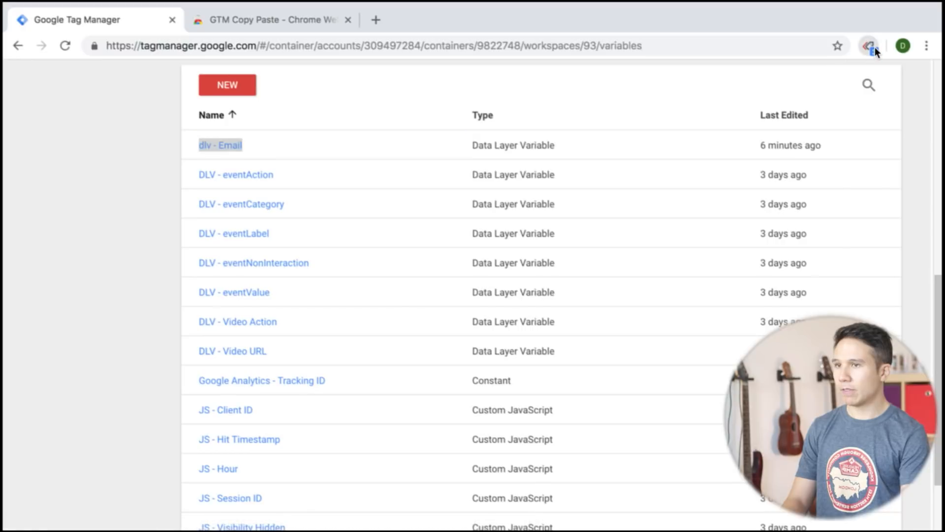
pyautogui.click(868, 45)
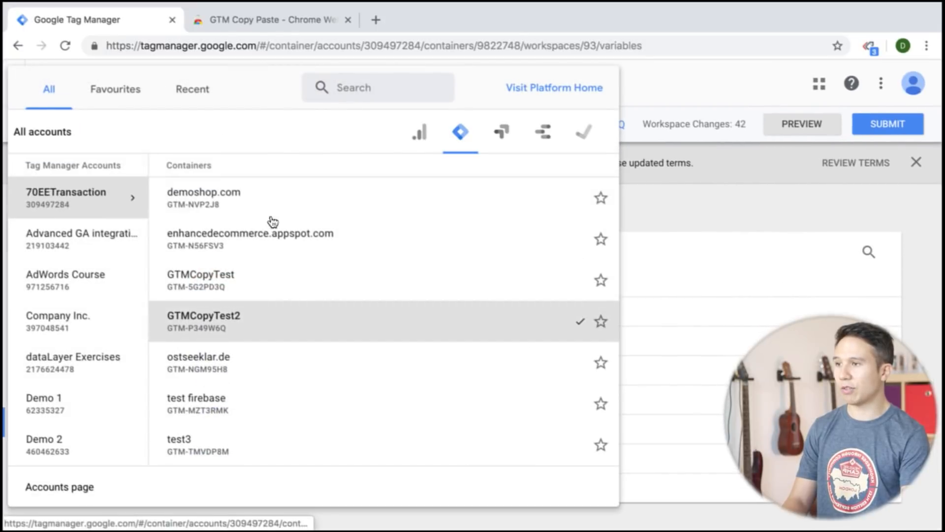
# Switch to the GTMCopyTest container and paste the collected tag, trigger and variable.
pyautogui.click(187, 275)
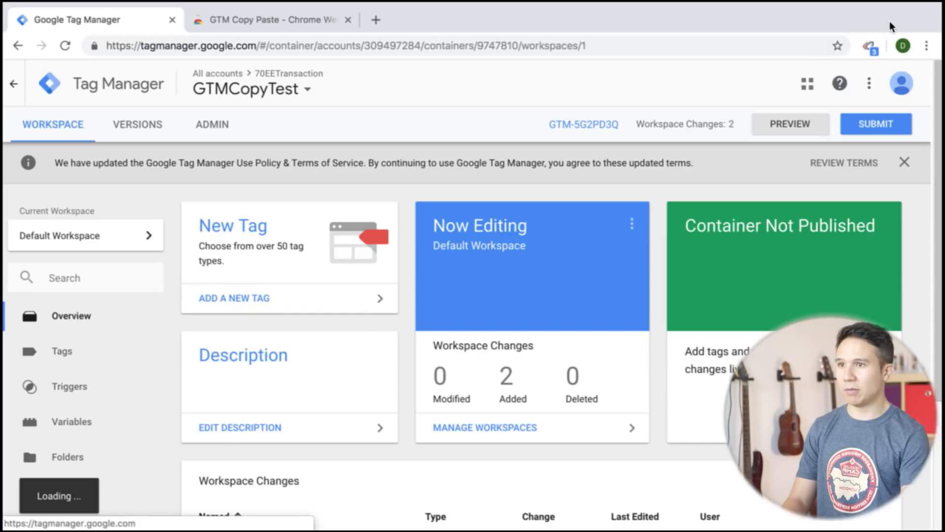
pyautogui.click(869, 44)
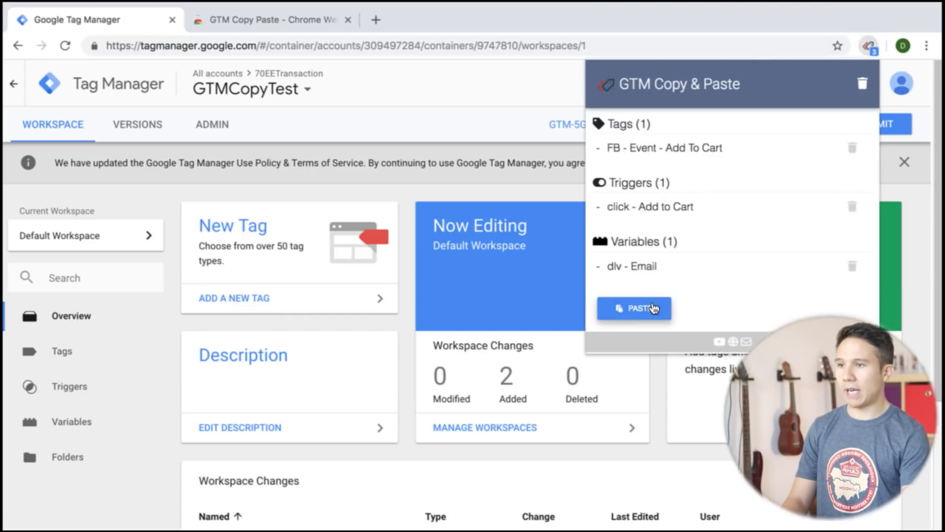
pyautogui.click(635, 308)
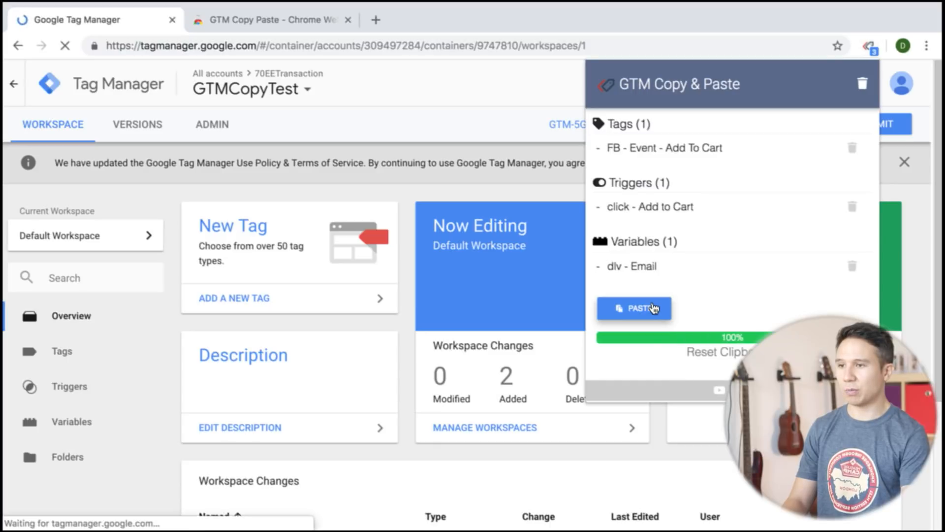
pyautogui.click(634, 309)
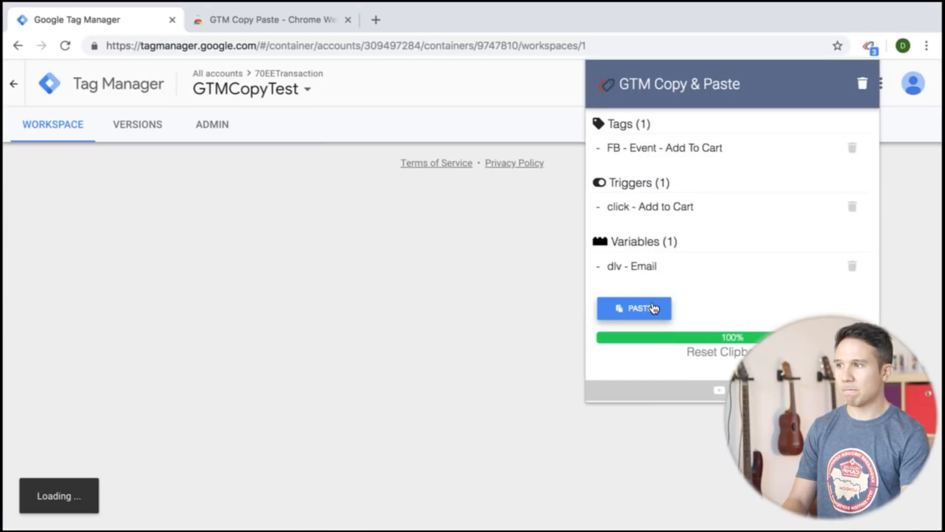
pyautogui.click(634, 308)
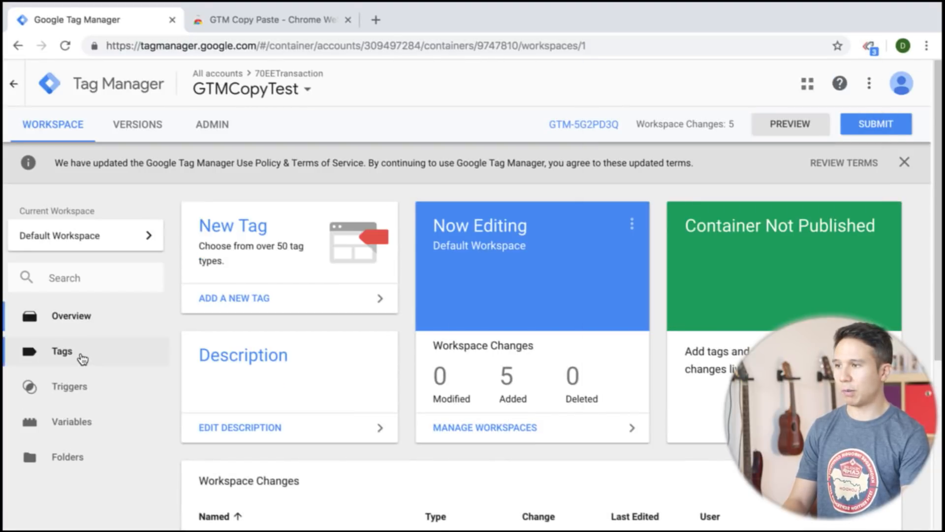
# Check GTMCopyTest's Tags, Triggers and Variables lists for the pasted items, ending on Tags.
pyautogui.click(61, 352)
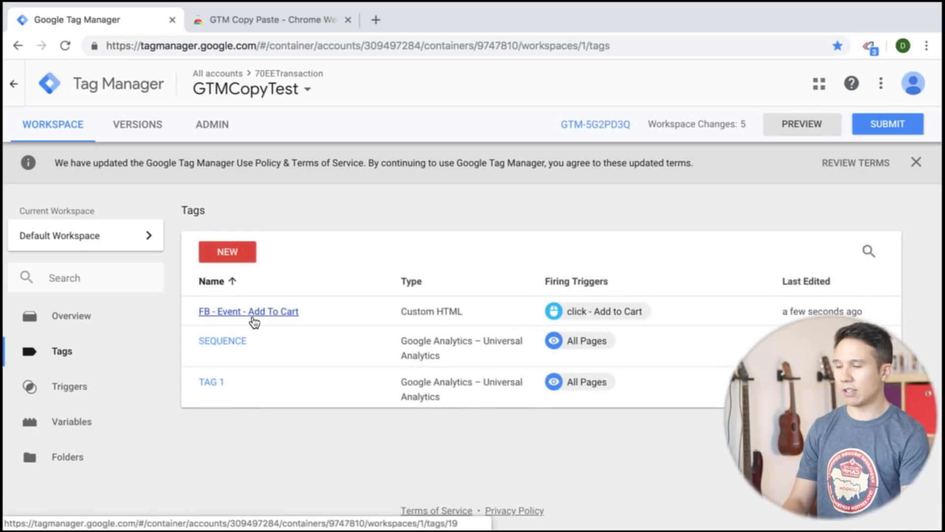
pyautogui.click(71, 422)
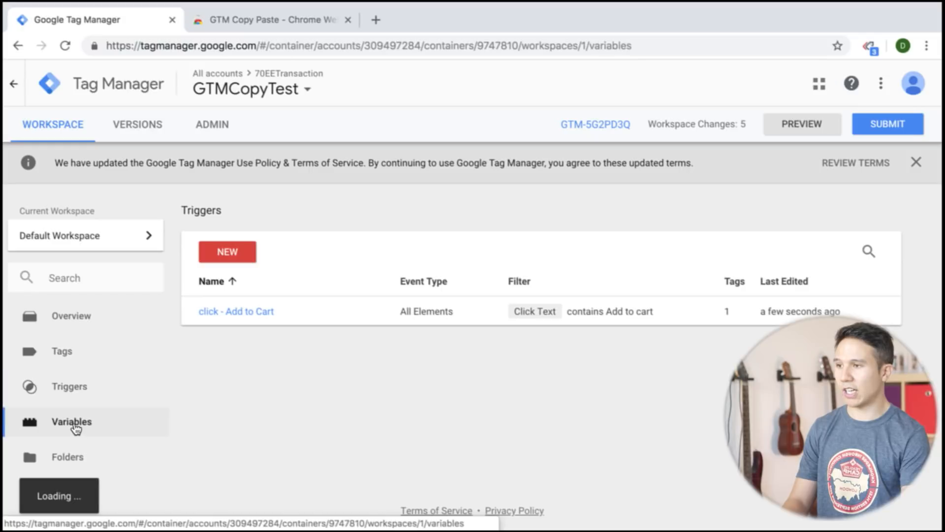
pyautogui.click(71, 421)
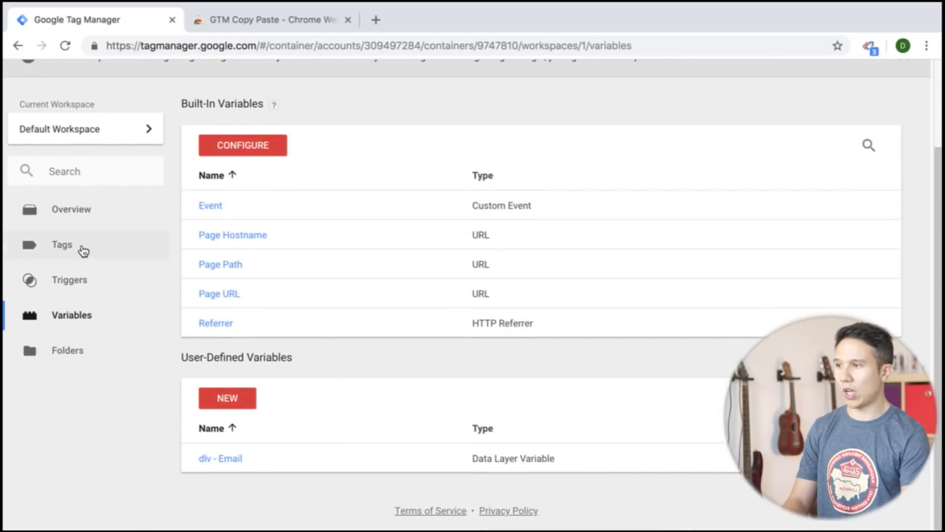
pyautogui.click(62, 245)
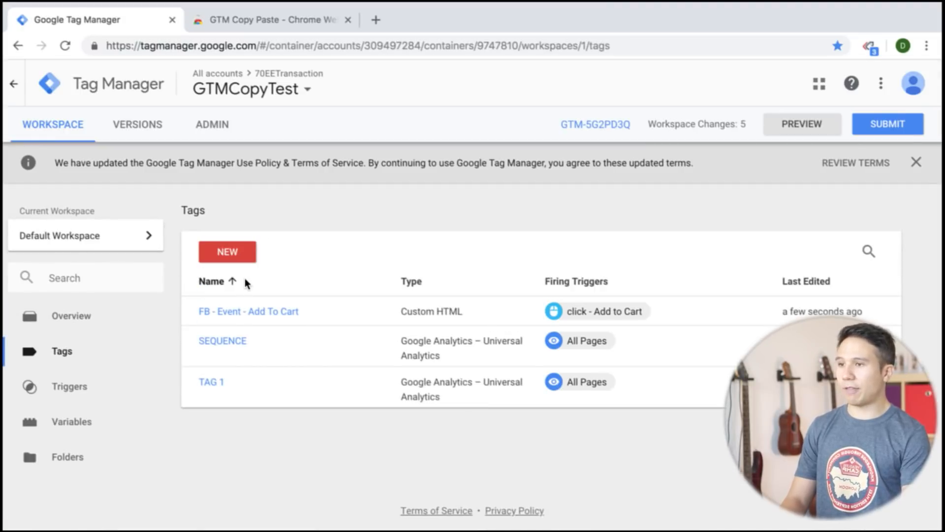
pyautogui.moveTo(281, 301)
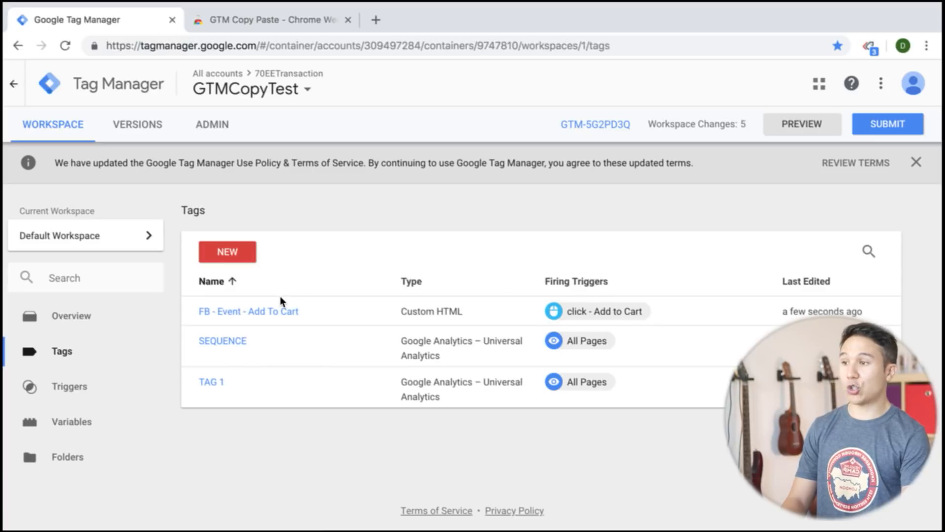